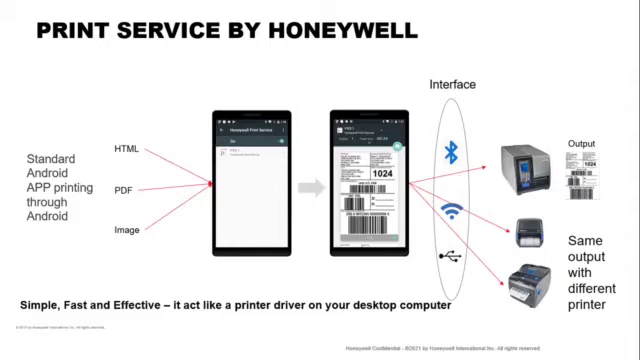
Advance to the 'Where to Download' slide about the Honeywell print service
key("right")
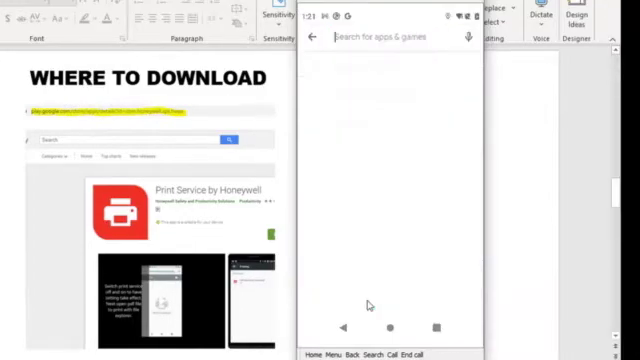
Search 'honeywell print service' and install Print Service by Honeywell
type("honeywell print service")
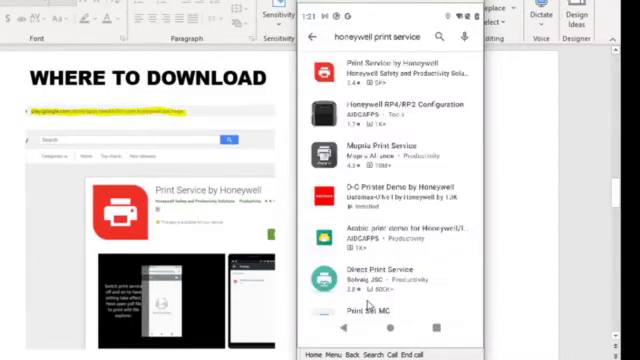
left_click(390, 75)
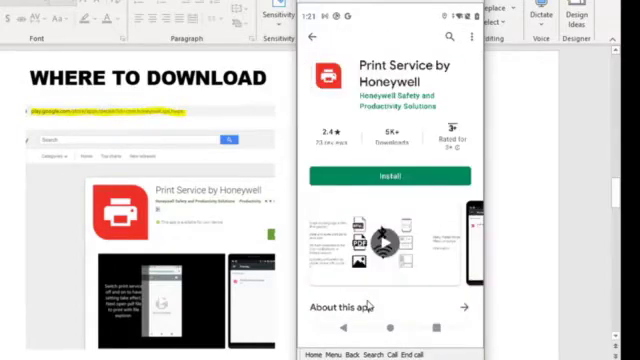
left_click(390, 177)
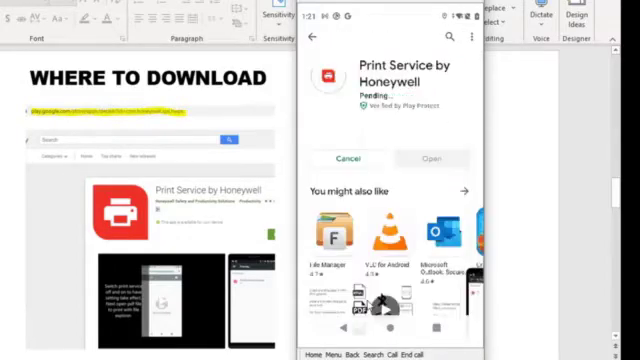
scroll("down", 3)
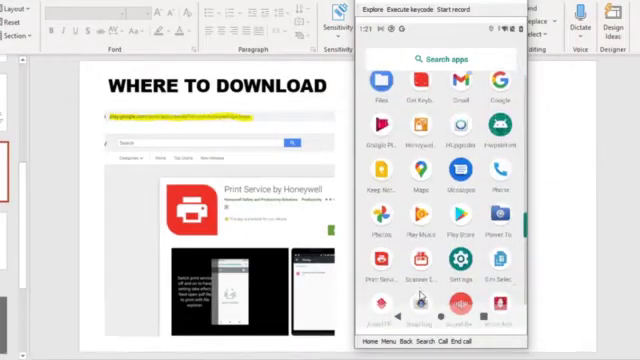
Scroll through the phone's app drawer to find Settings
scroll("down", 3)
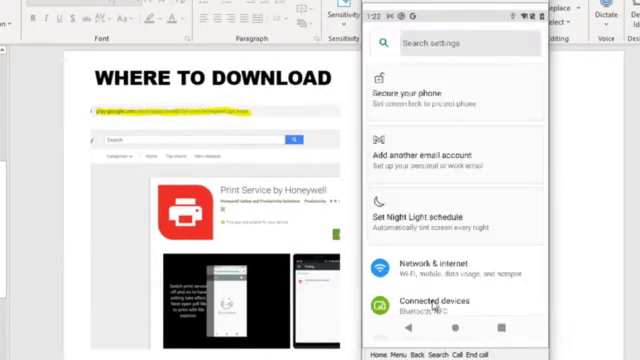
Search settings for 'print' and open the Print Service by Honeywell settings
type("print")
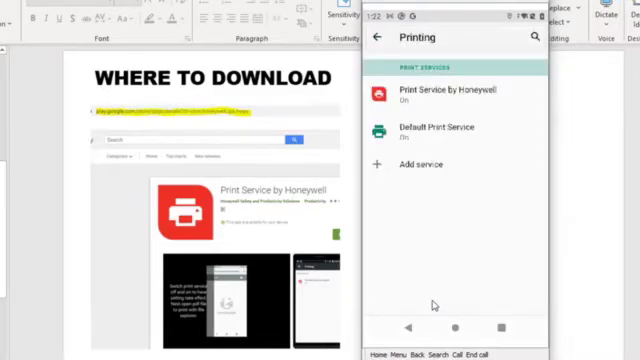
left_click(471, 94)
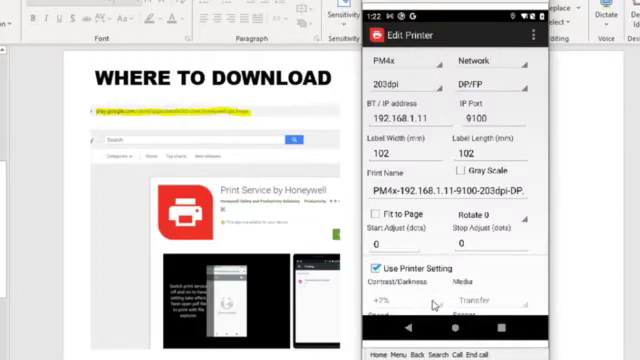
Save the PM4x network printer at IP 192.168.1.11, port 9100
left_click(385, 62)
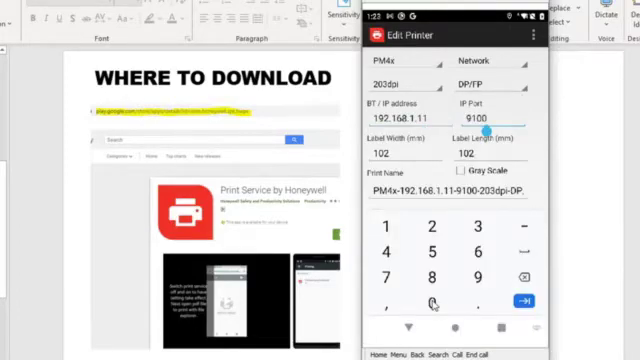
scroll("down", 3)
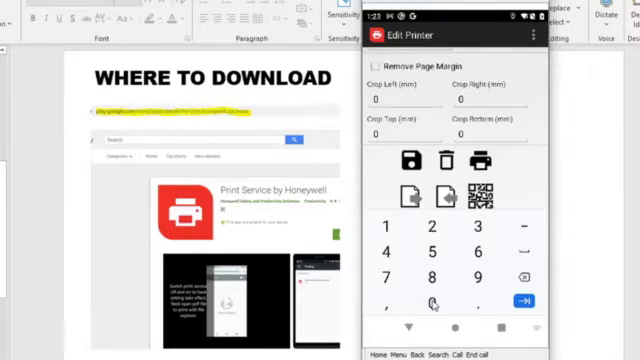
left_click(378, 38)
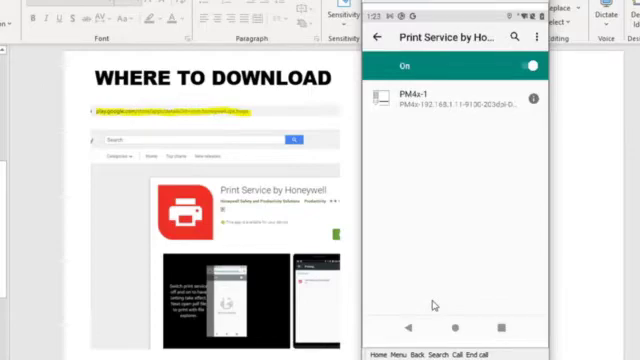
Add a second network printer and change its model to PC4x
left_click(539, 37)
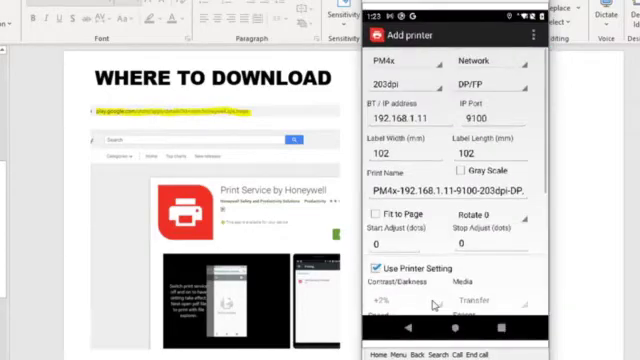
left_click(405, 63)
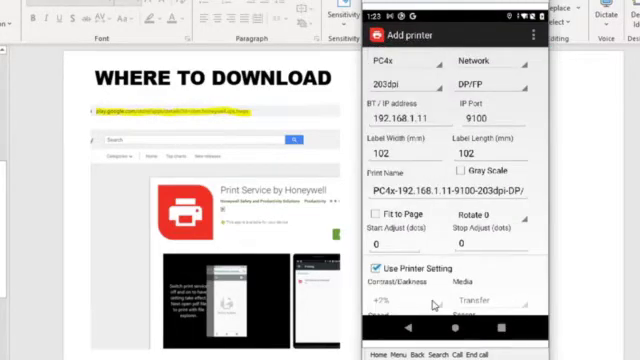
scroll("down", 3)
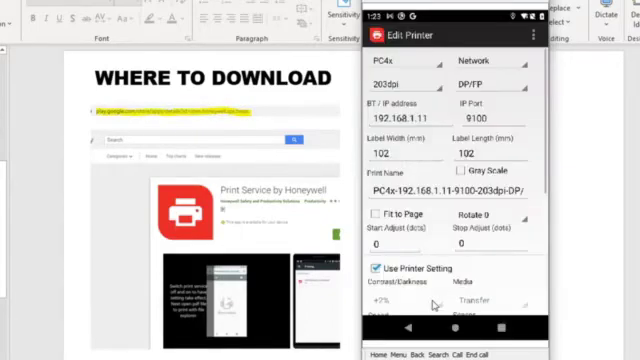
Delete the PC4x printer and confirm with Yes
scroll("down", 3)
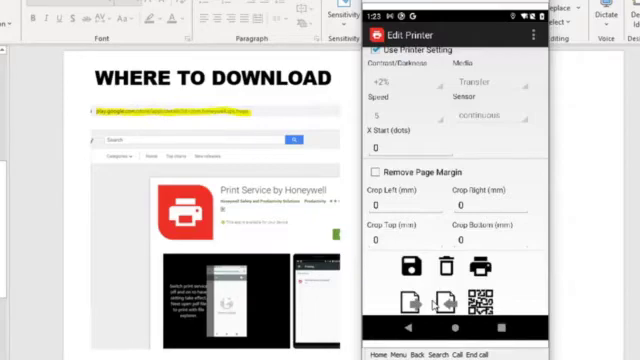
left_click(448, 268)
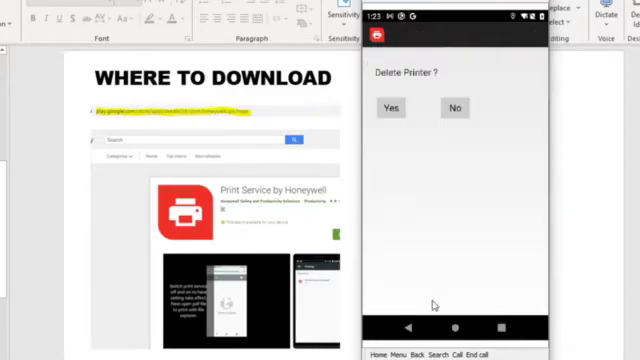
left_click(454, 108)
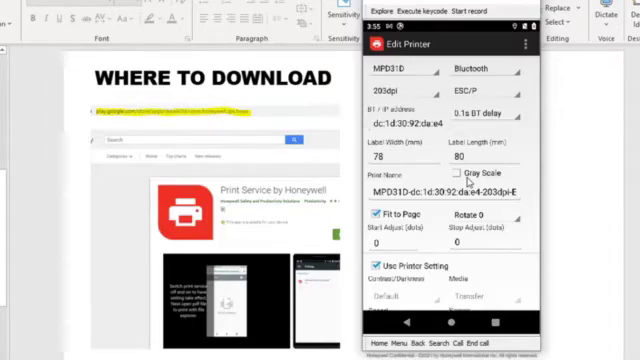
Scroll through the MPD31D printer's Bluetooth, 78x80 mm label and Fit to Page settings
scroll("down", 3)
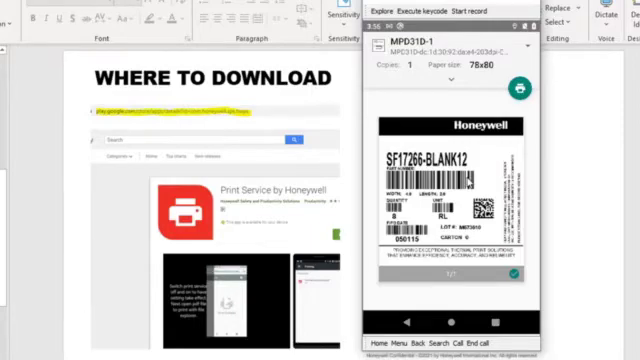
Print one copy of the shipping label on MPD31D-1 at 78x80 paper size
left_click(514, 88)
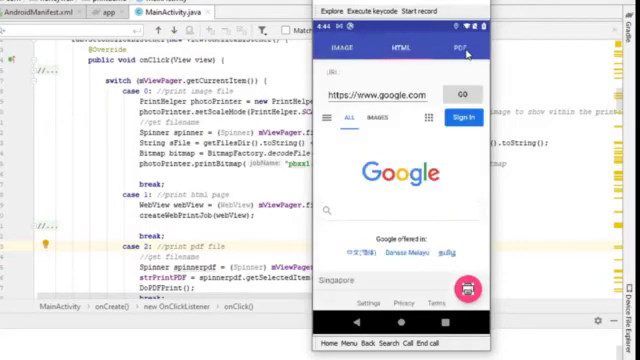
Cycle the demo app tabs: PDF (2_4x6_label.pdf), IMAGE (Dog.png), then HTML
left_click(467, 48)
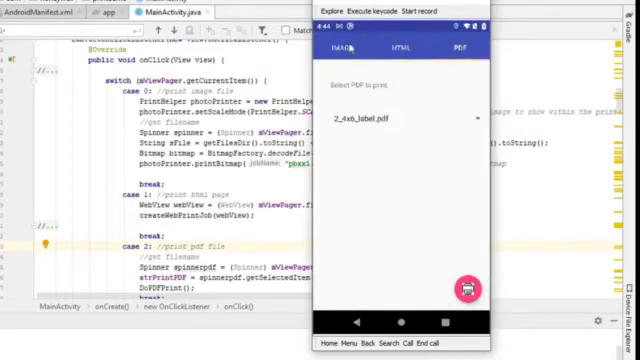
left_click(343, 49)
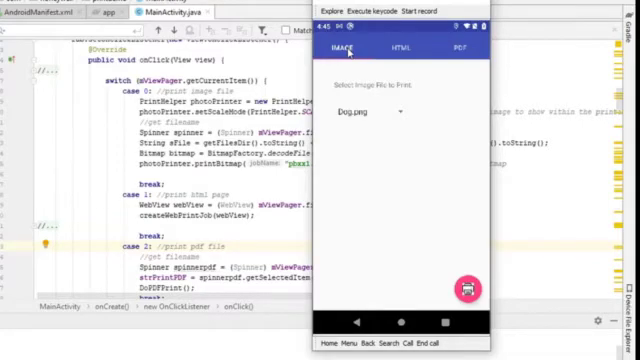
left_click(466, 287)
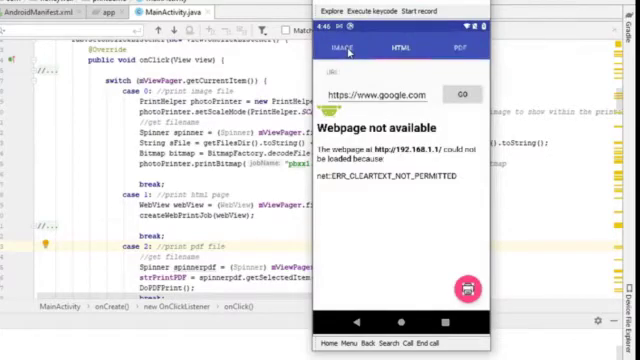
Return to the IMAGE tab after the web page failed to load
left_click(457, 46)
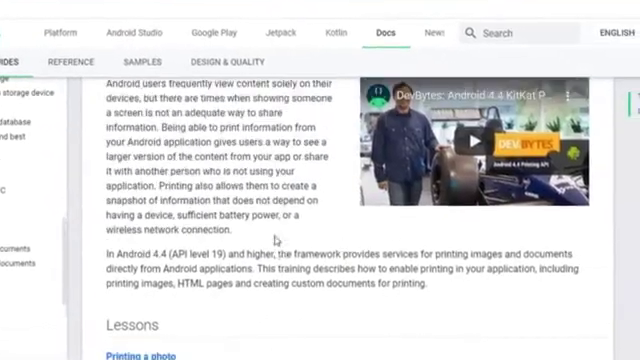
Scroll the Printing Content page down to the Lessons list for photos, HTML and custom documents
scroll("down", 3)
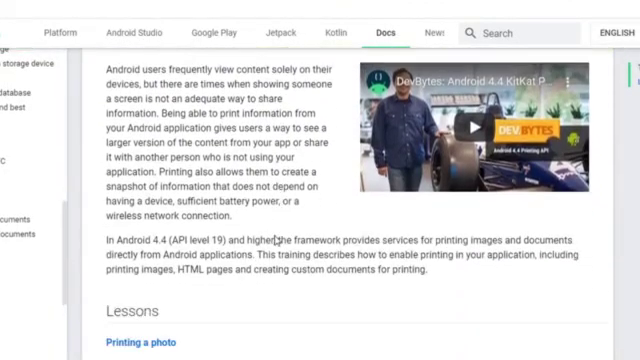
scroll("down", 3)
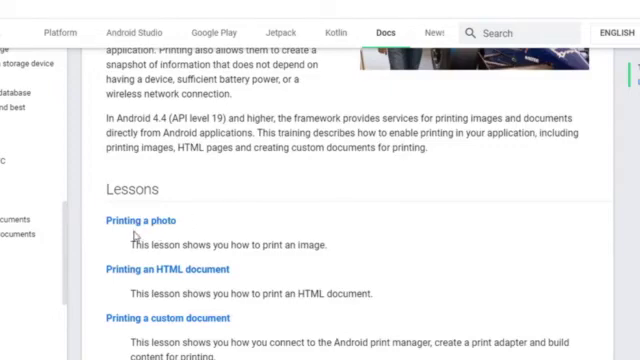
mouse_move(150, 270)
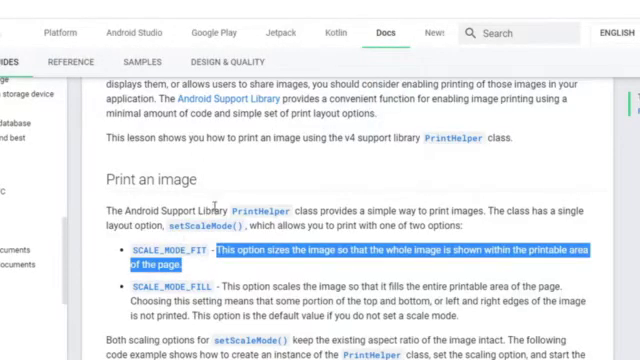
Scroll the Printing a photo lesson to the SCALE_MODE_FIT explanation under Print an image
scroll("down", 3)
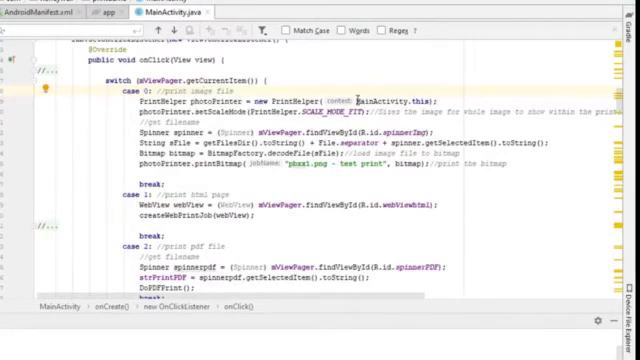
Highlight printBitmap and the bitmap being printed in onClick's case 0
double_click(390, 99)
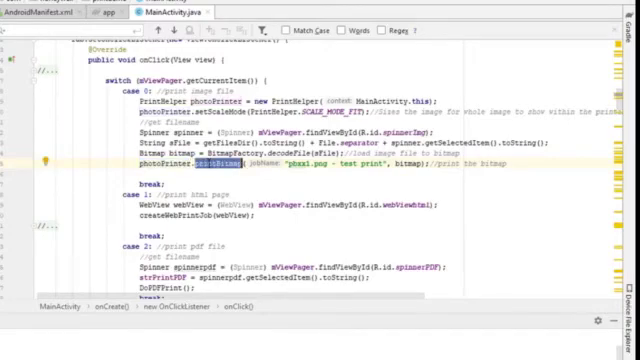
double_click(395, 163)
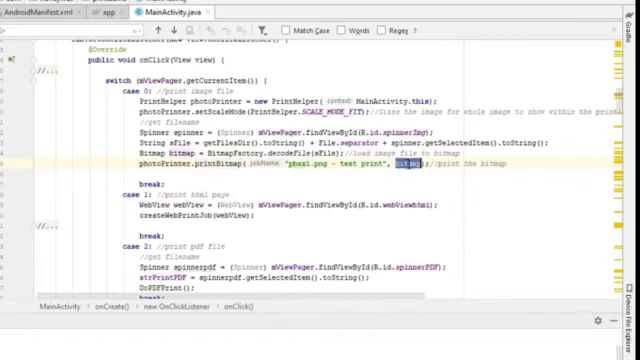
left_click(511, 164)
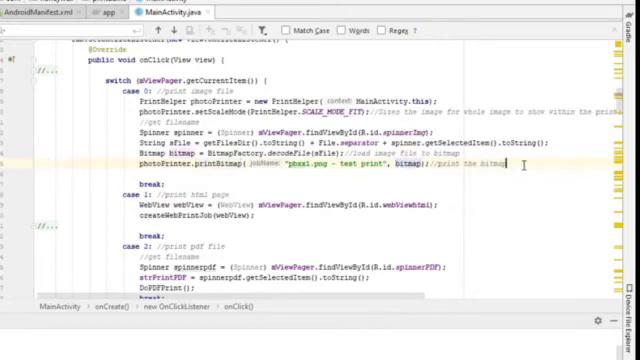
left_click_drag(528, 164, 255, 91)
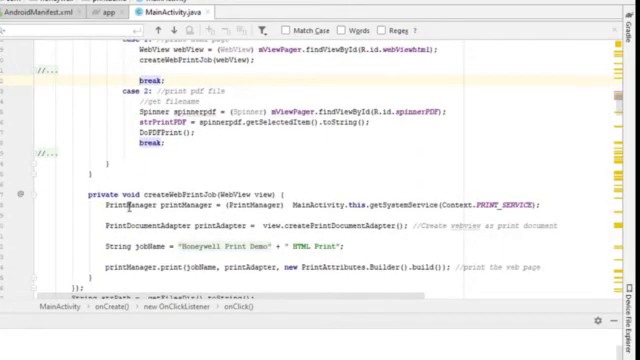
Highlight PrintManager, PRINT_SERVICE and printAdapter in createWebPrintJob's print code
double_click(115, 203)
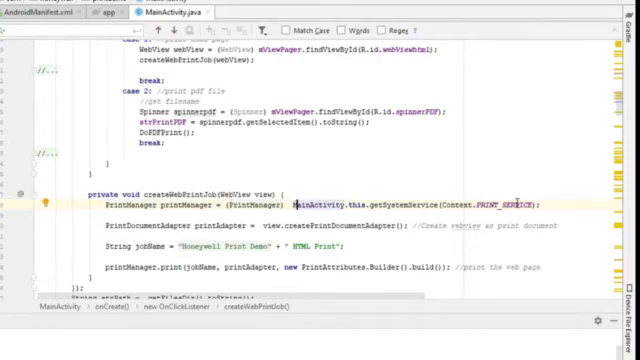
double_click(510, 200)
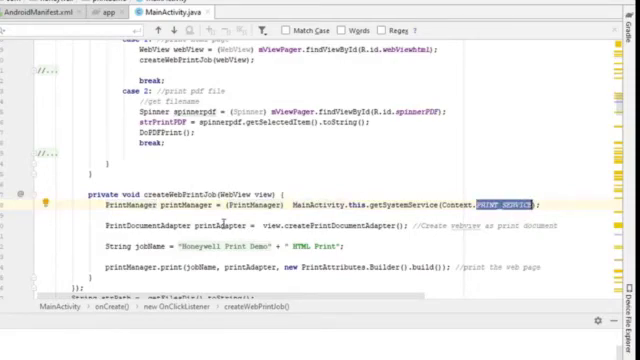
double_click(225, 224)
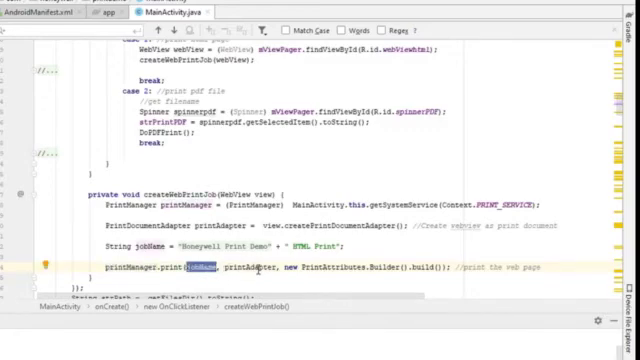
double_click(237, 265)
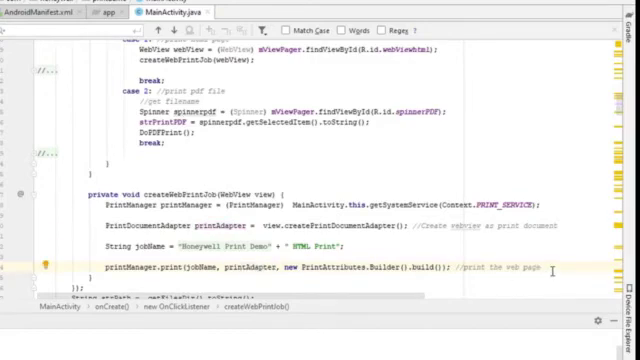
left_click_drag(100, 222, 555, 268)
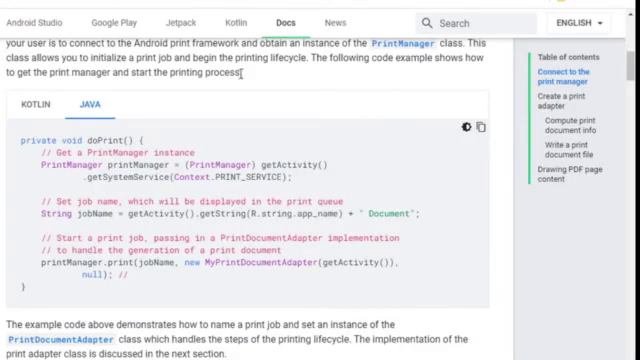
mouse_move(261, 143)
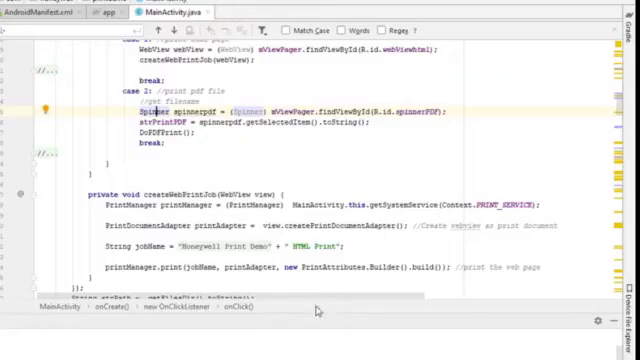
mouse_move(318, 312)
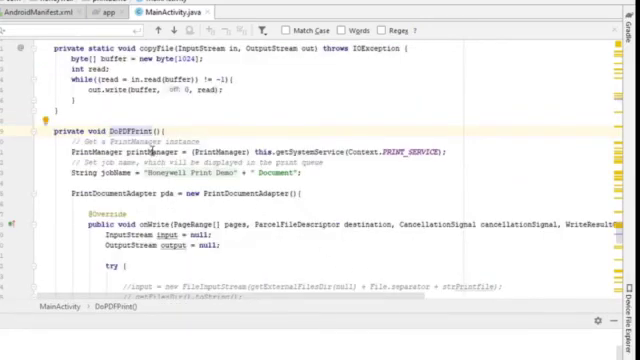
Highlight PrintDocumentAdapter in DoPDFPrint and move down into the adapter code
double_click(130, 148)
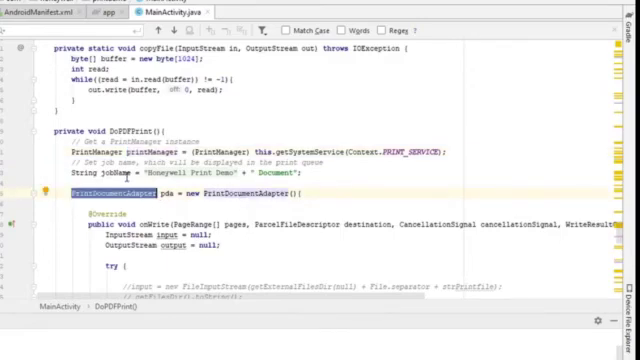
scroll("down", 3)
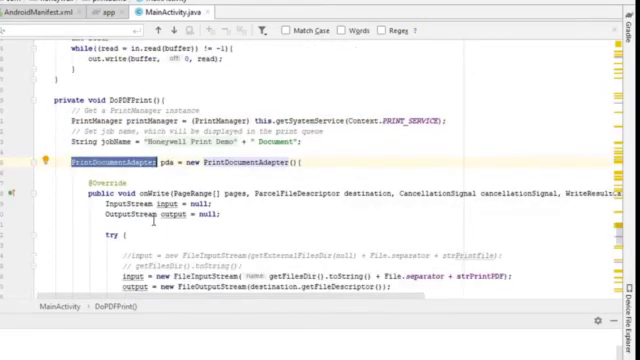
scroll("down", 3)
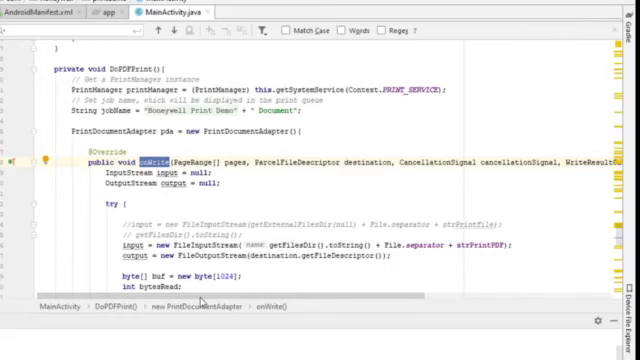
Scroll through onWrite and highlight its callback object
scroll("down", 3)
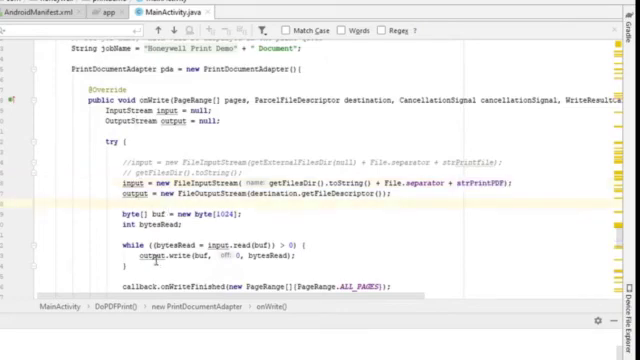
scroll("down", 3)
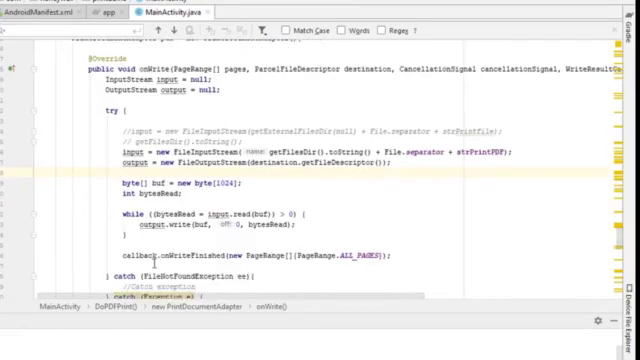
scroll("down", 3)
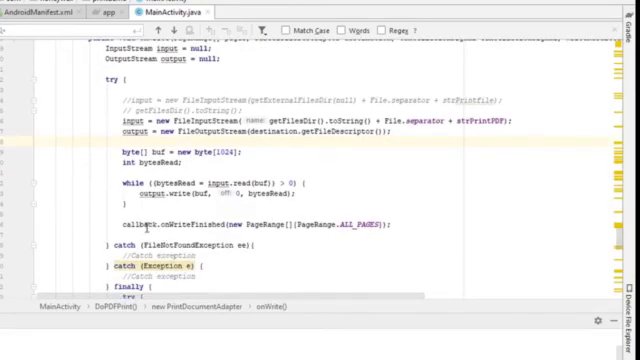
double_click(119, 223)
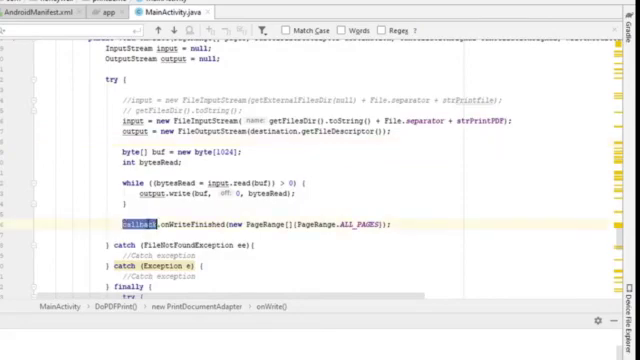
Scroll down to onLayout and highlight the onLayoutCancelled call
scroll("down", 3)
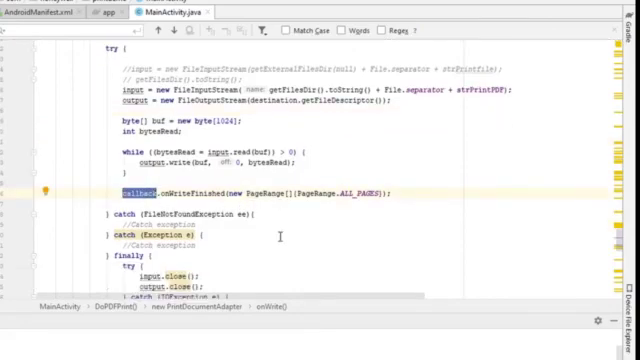
scroll("down", 3)
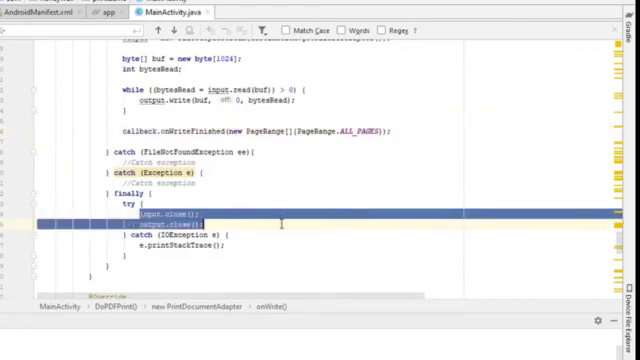
scroll("down", 3)
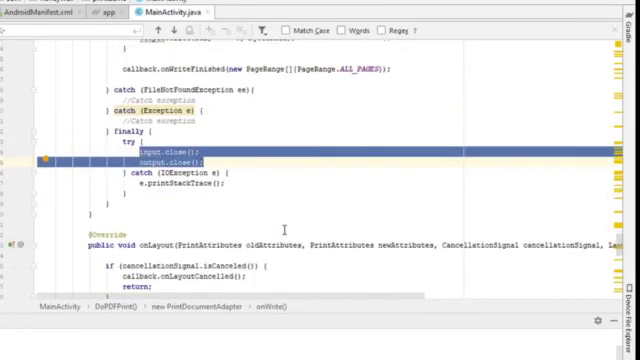
scroll("down", 3)
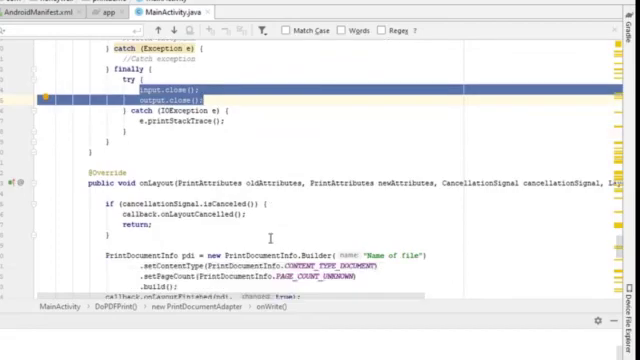
scroll("down", 3)
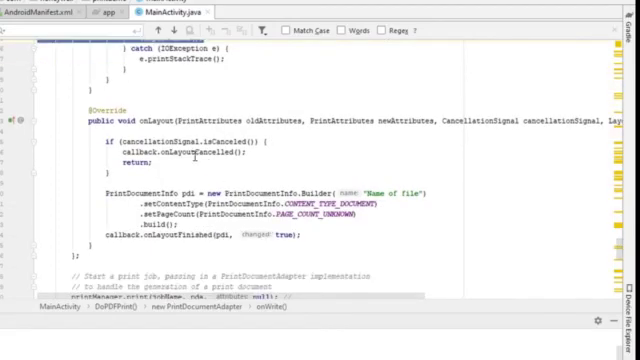
double_click(157, 117)
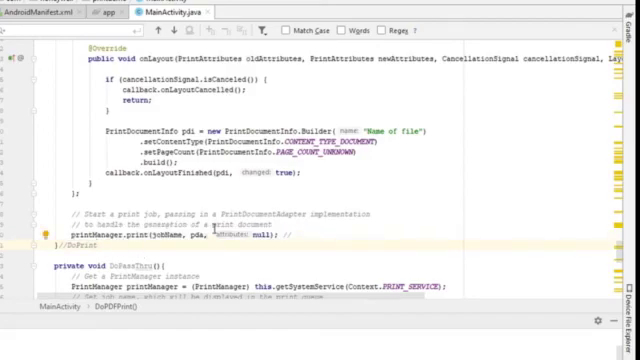
Scroll back up from the print call to onWrite's stream setup in DoPDFPrint
scroll("up", 3)
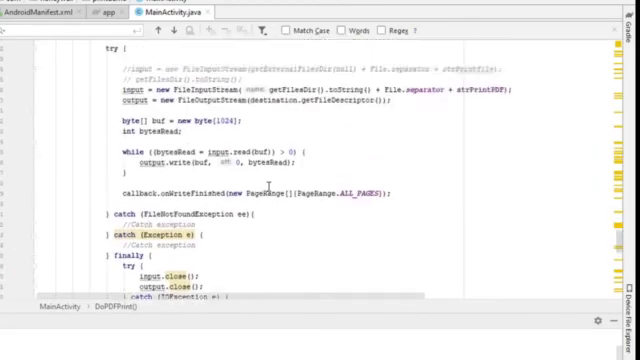
scroll("up", 3)
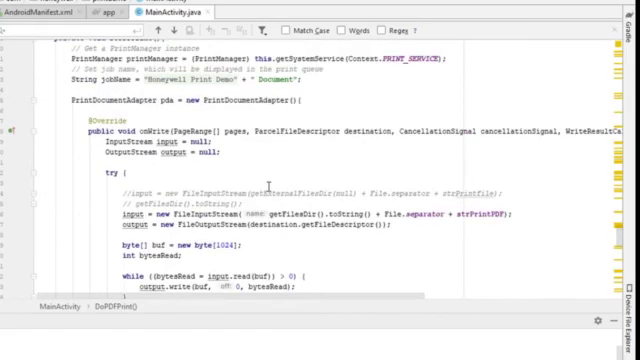